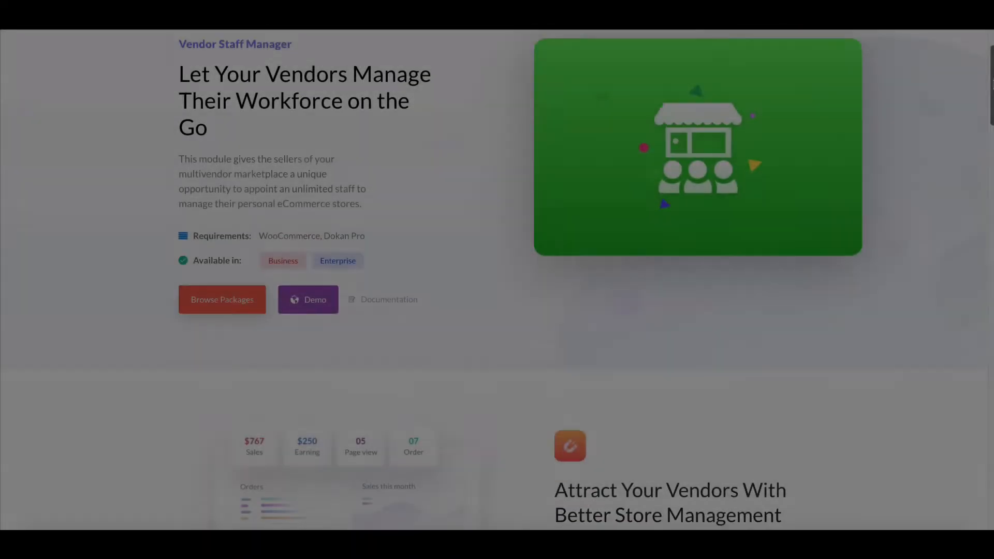
- Scroll the WordPress admin, open Dokan Modules, and browse the module cards
scroll("down", 3)
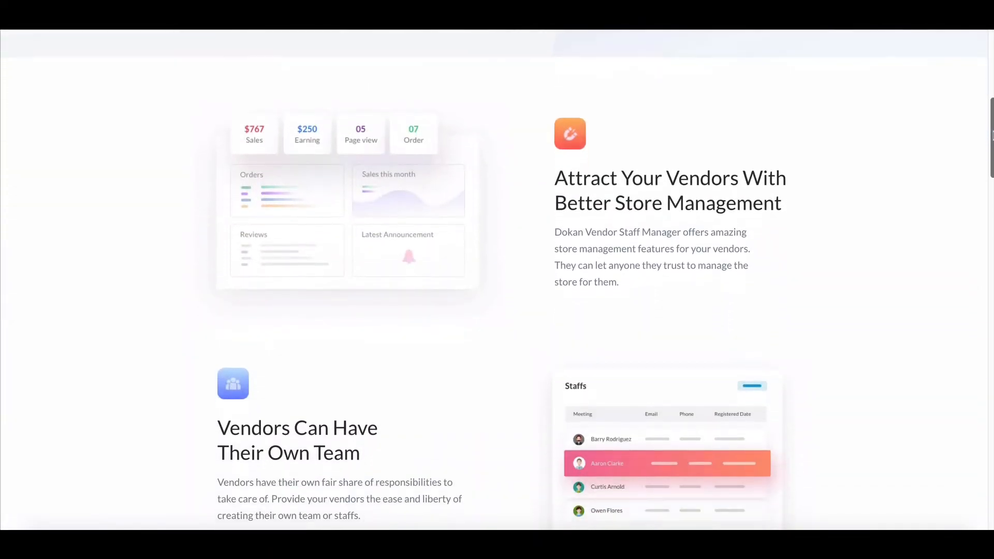
scroll("down", 3)
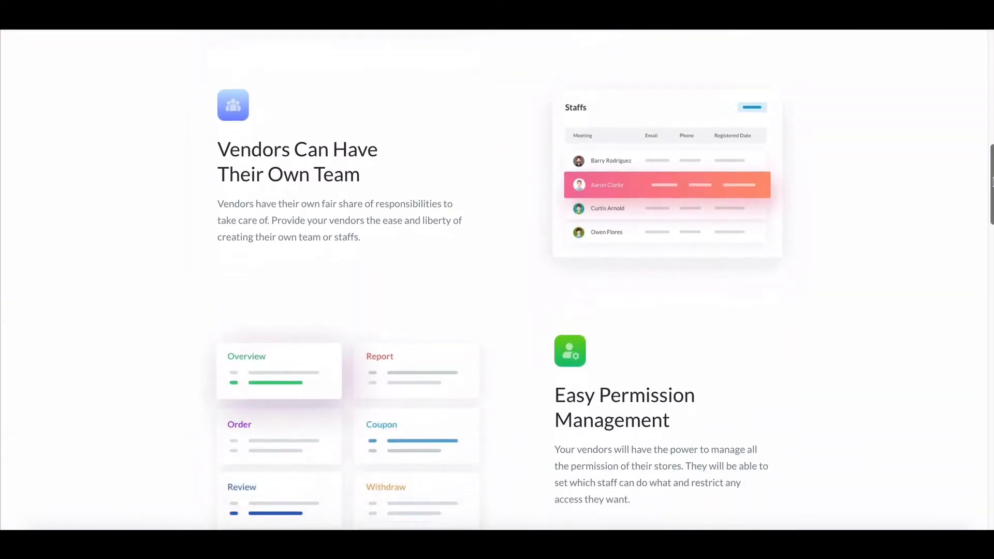
scroll("down", 3)
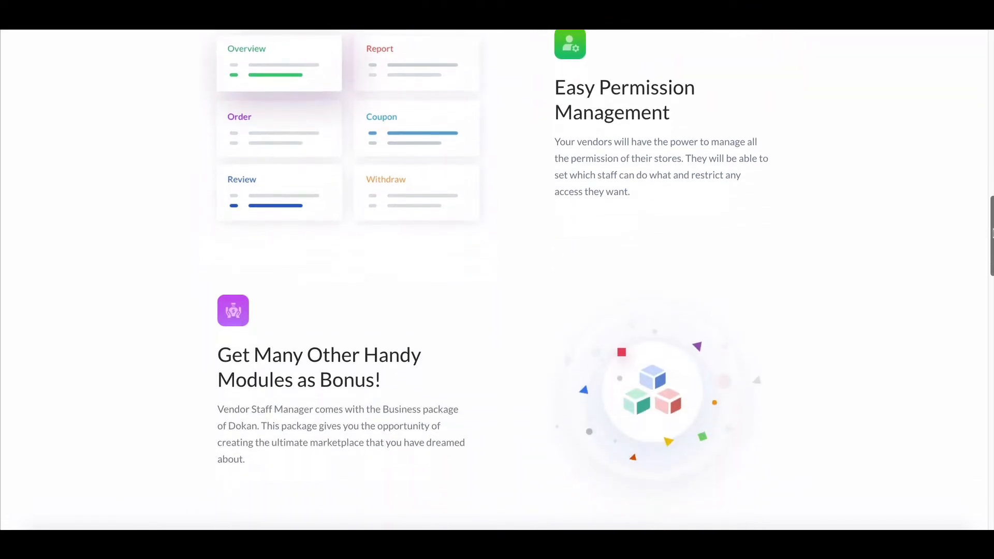
scroll("down", 3)
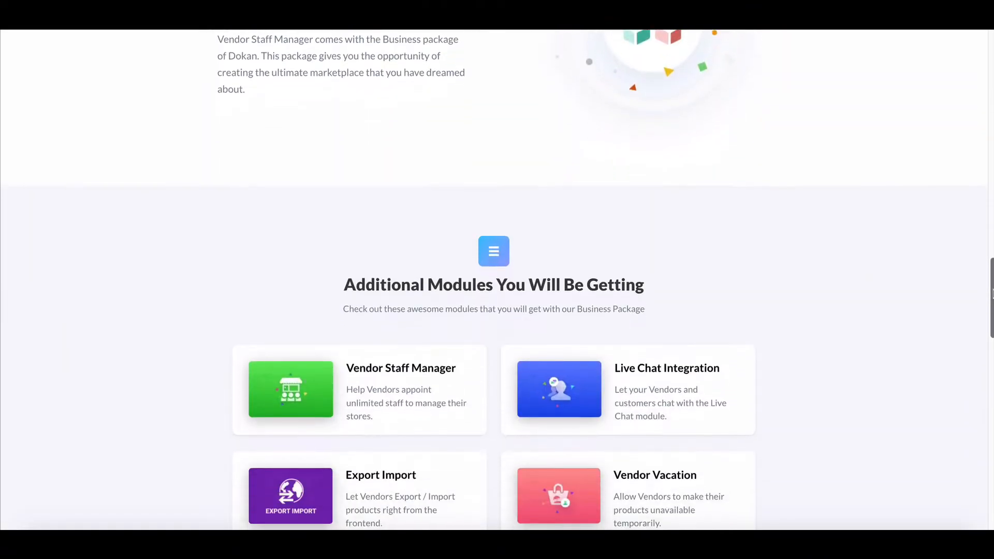
scroll("down", 3)
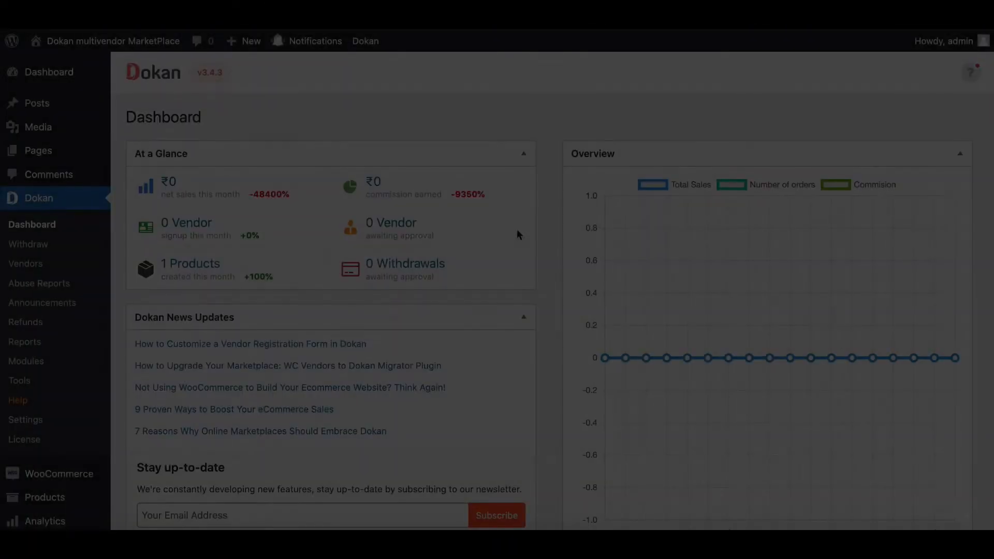
scroll("down", 3)
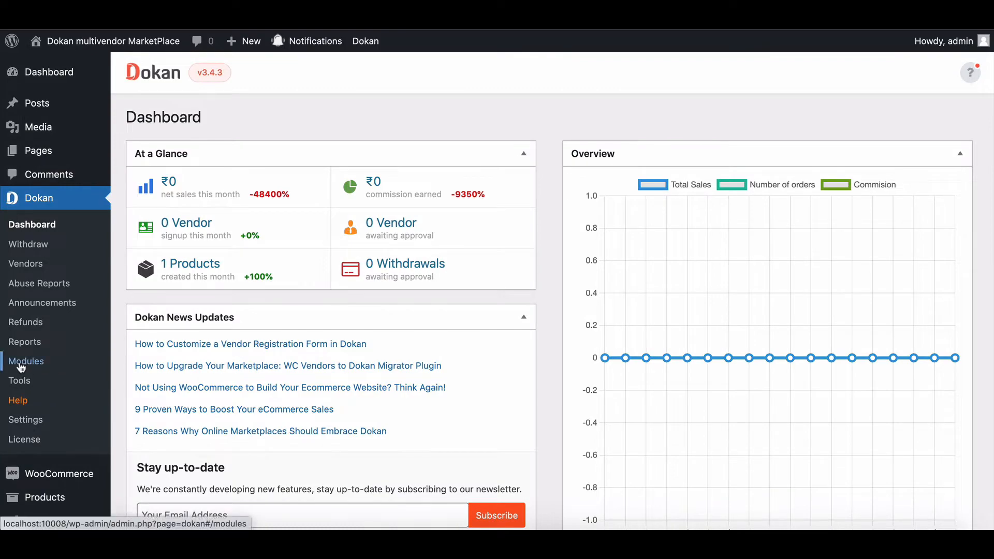
left_click(25, 361)
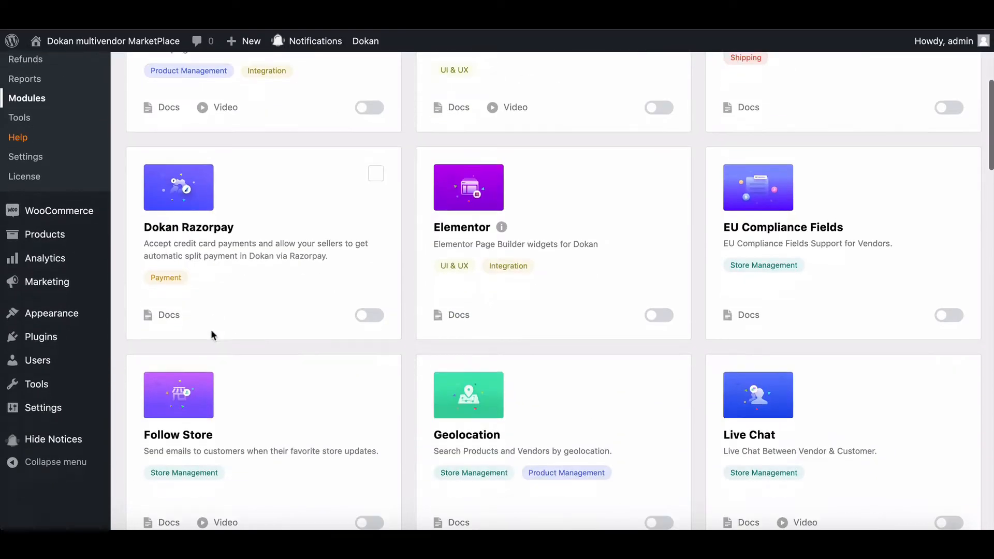
scroll("down", 3)
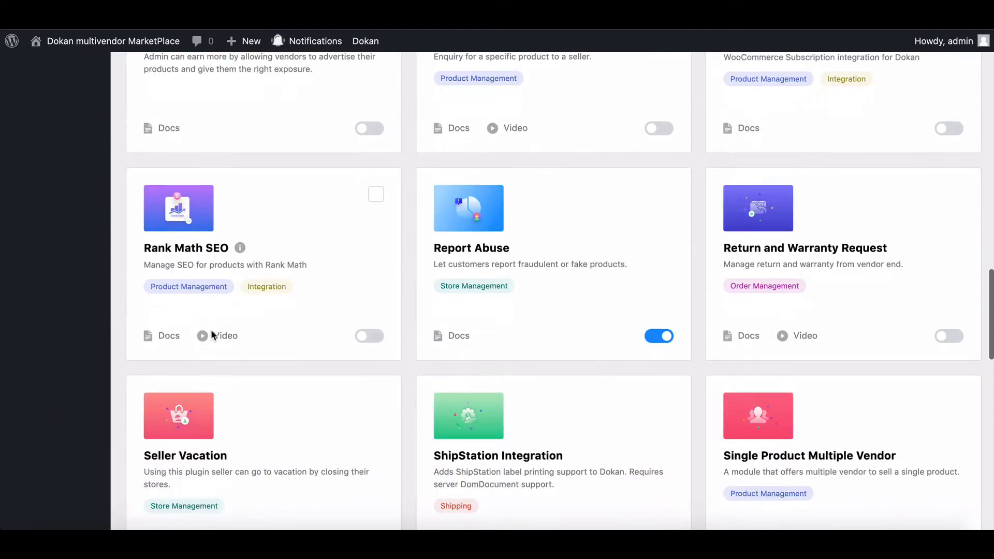
scroll("down", 3)
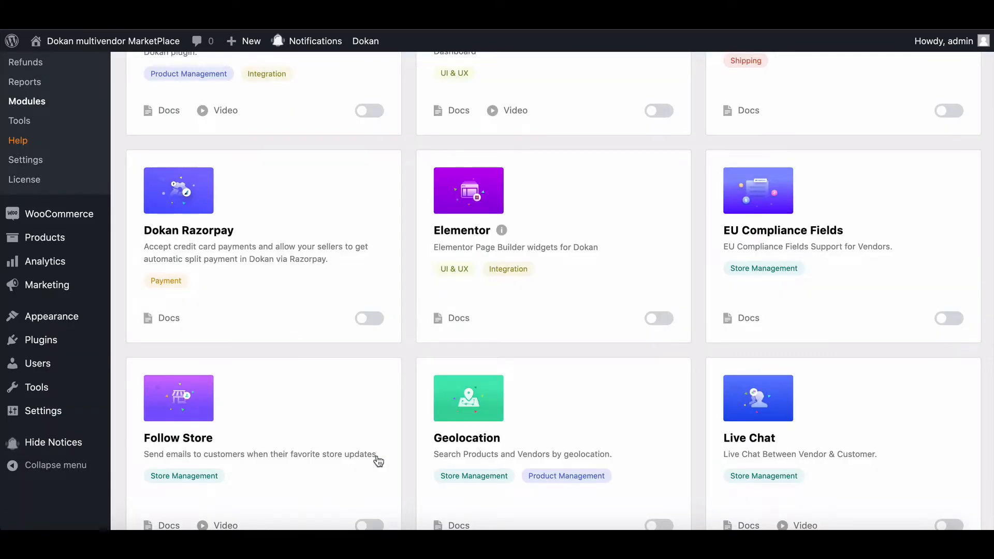
scroll("up", 3)
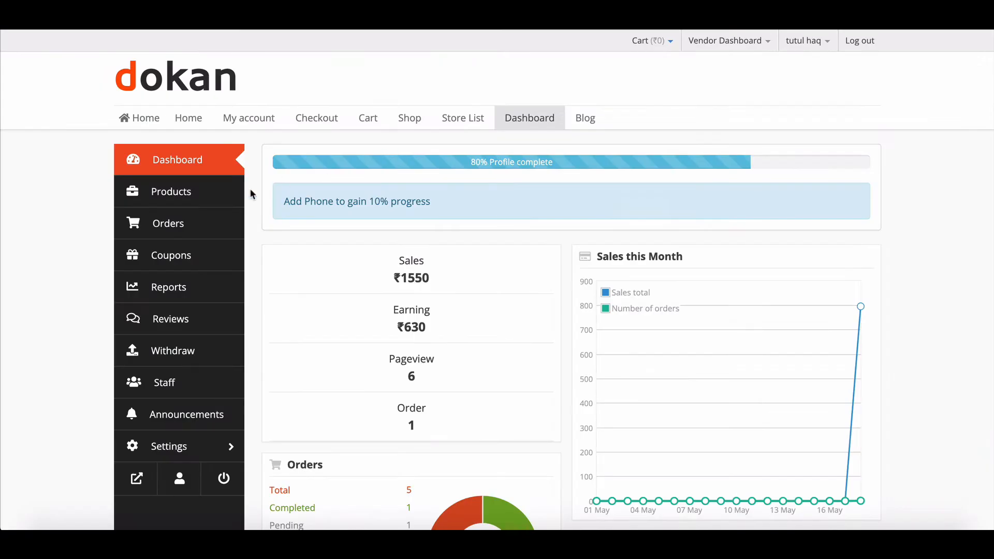
- Open the vendor dashboard's Staff page, which lists no staff members yet
scroll("up", 3)
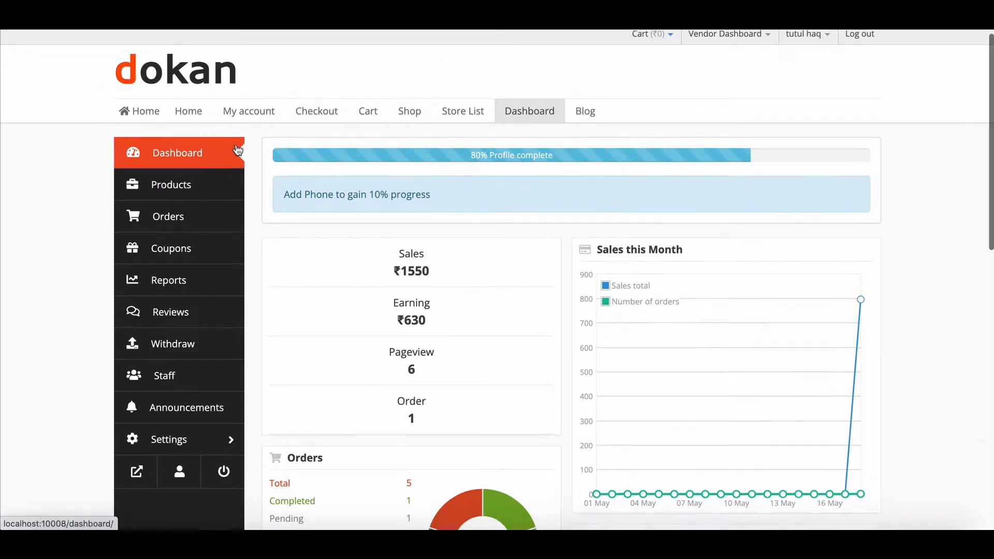
scroll("down", 3)
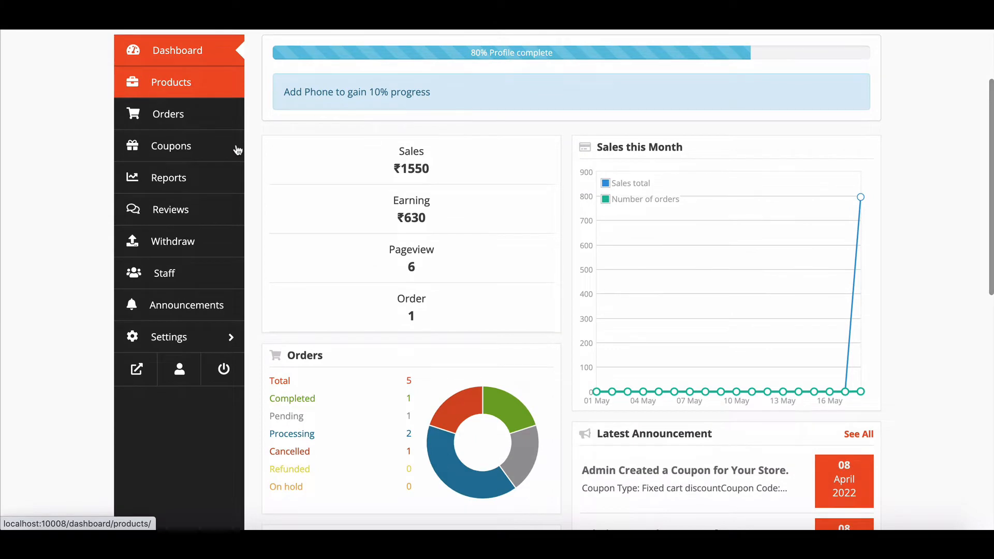
scroll("up", 3)
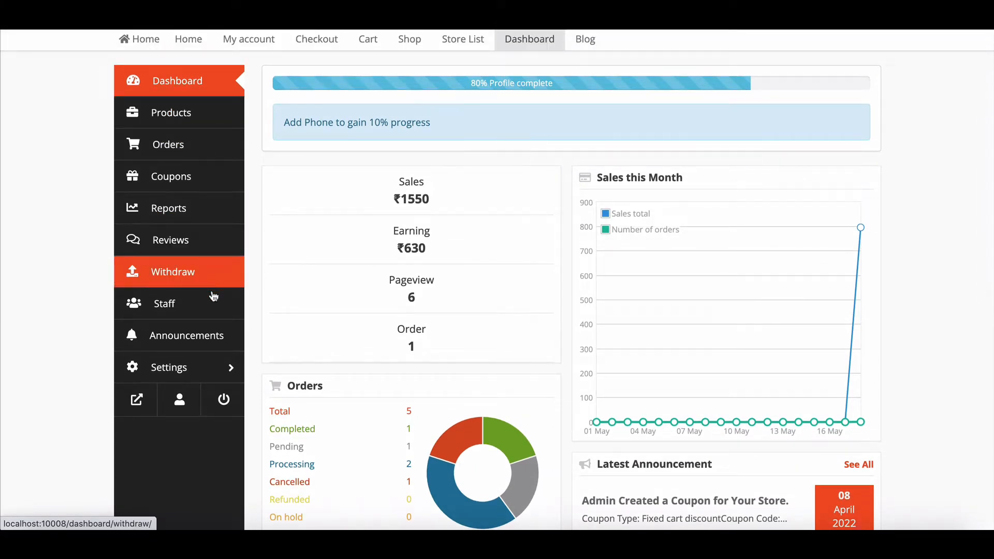
left_click(163, 303)
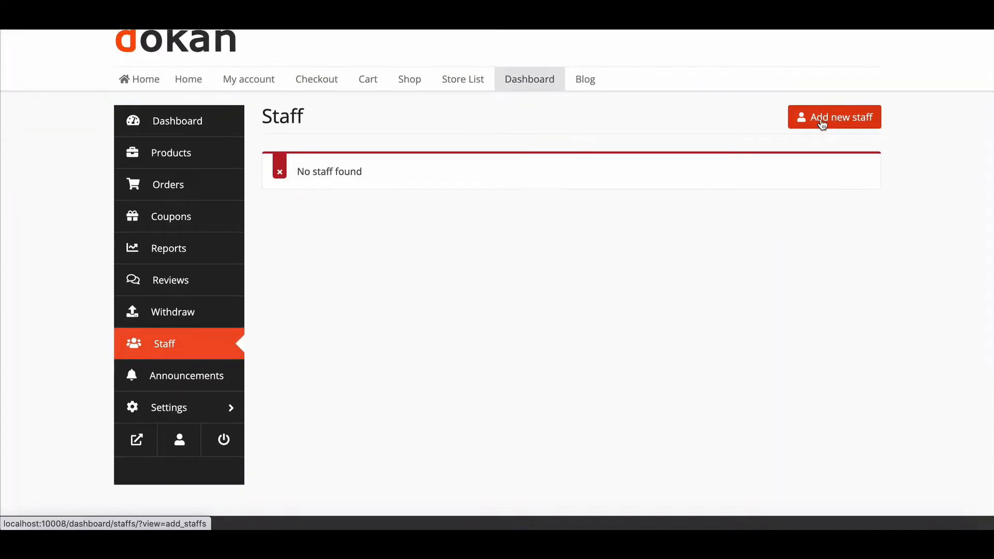
left_click(834, 117)
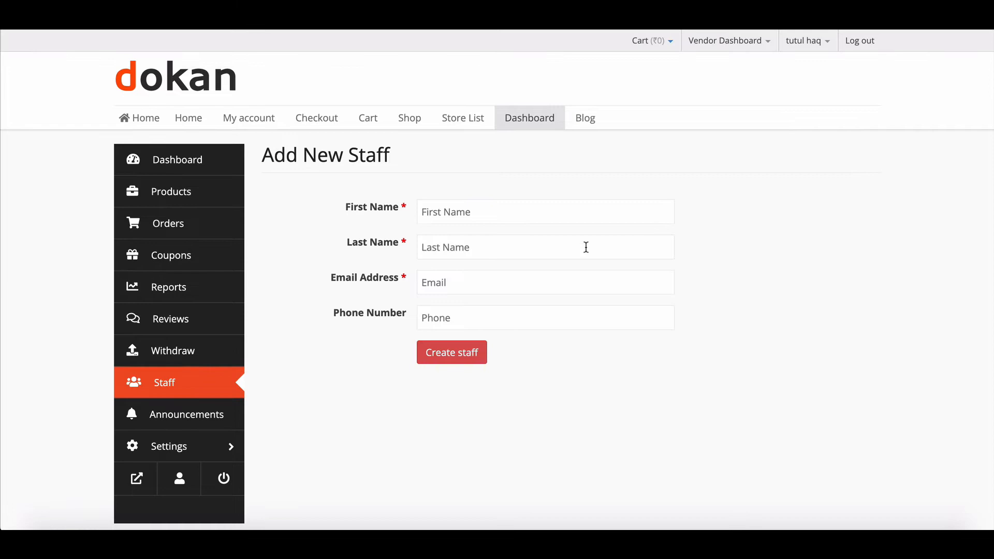
mouse_move(494, 229)
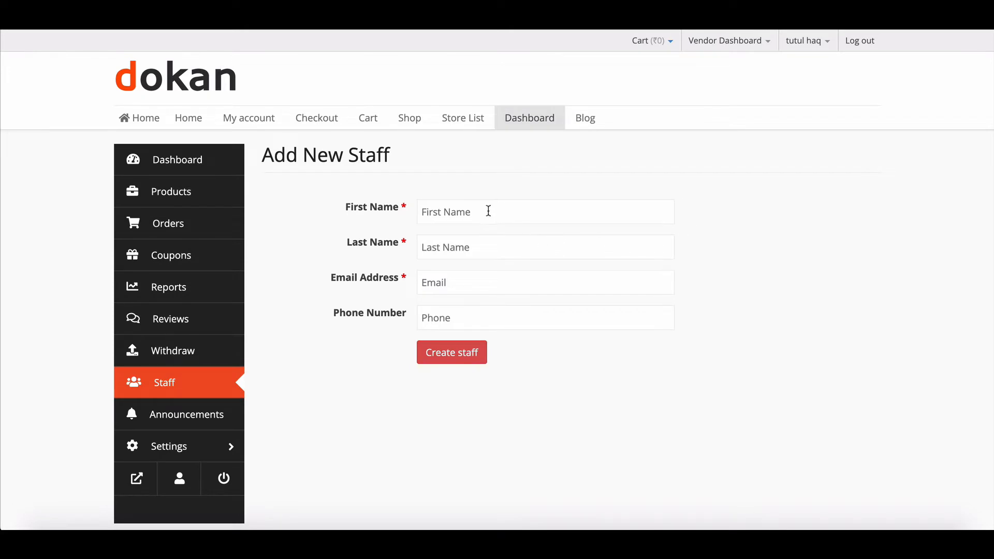
type("Steave")
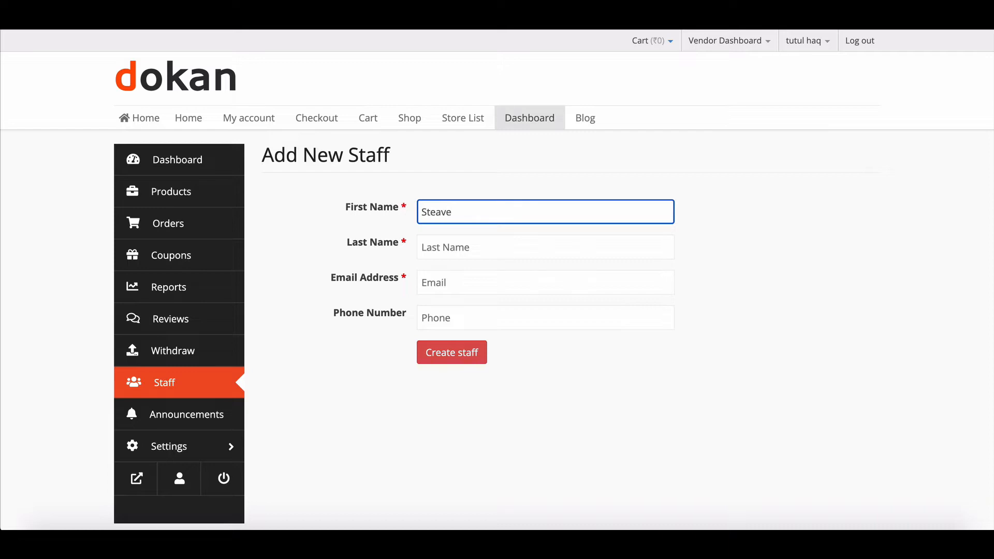
type("Roberts")
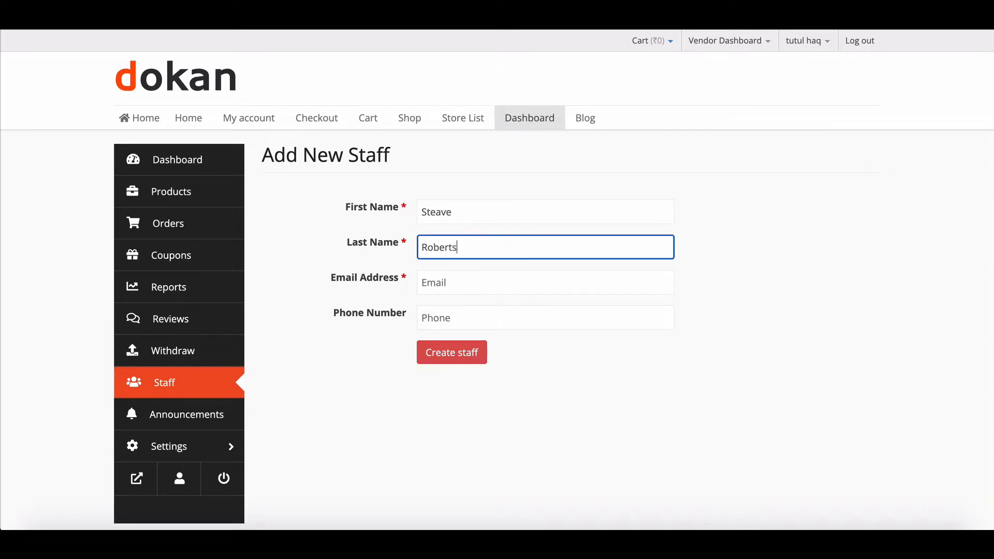
left_click(544, 317)
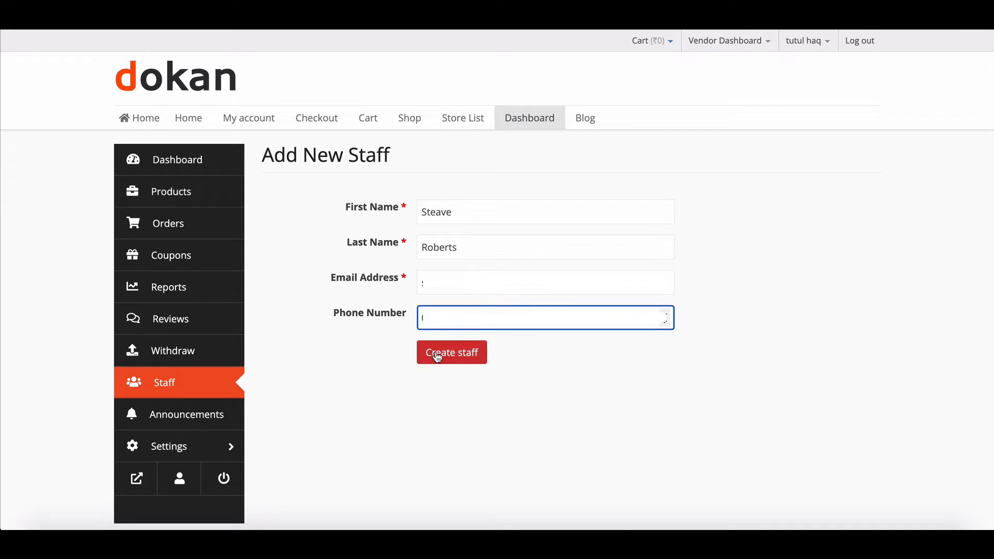
left_click(452, 353)
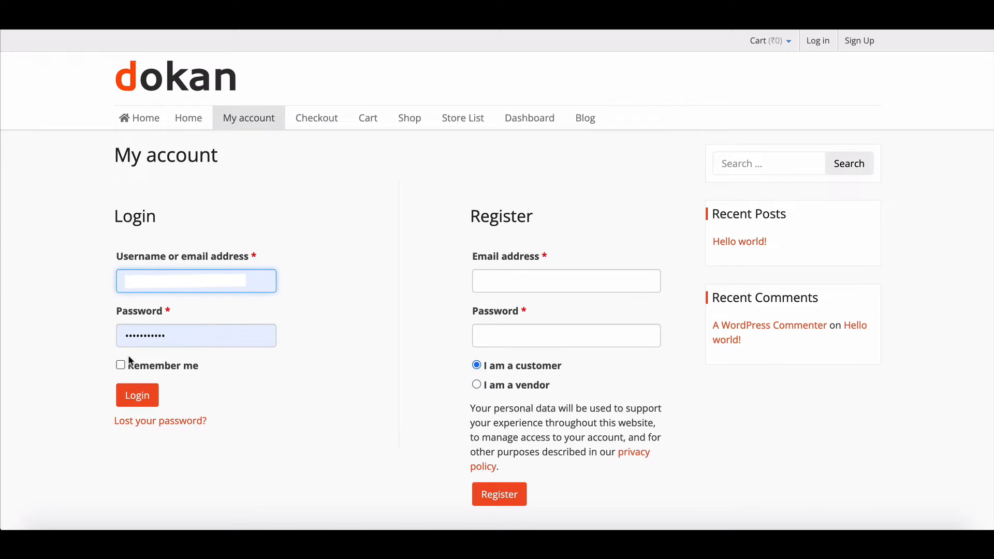
left_click(137, 395)
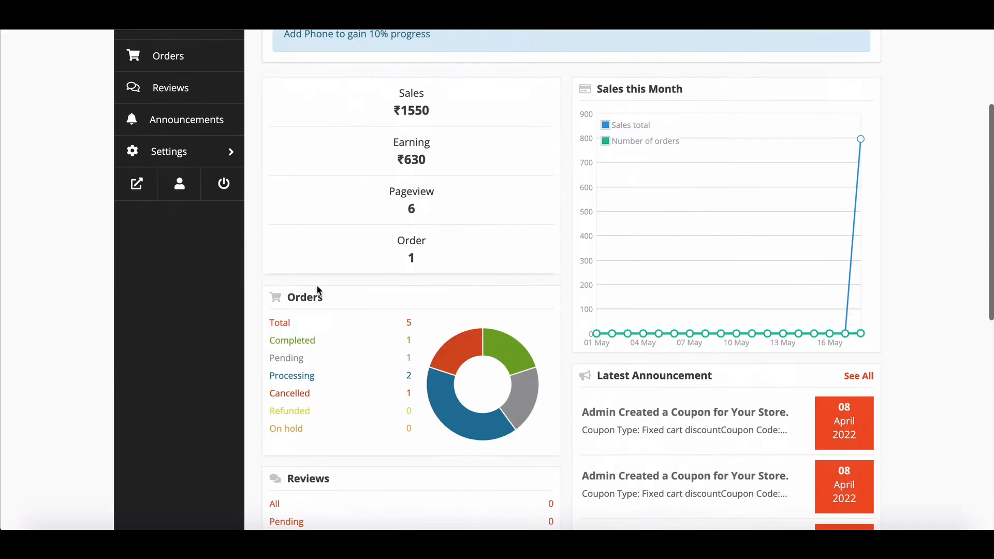
scroll("up", 3)
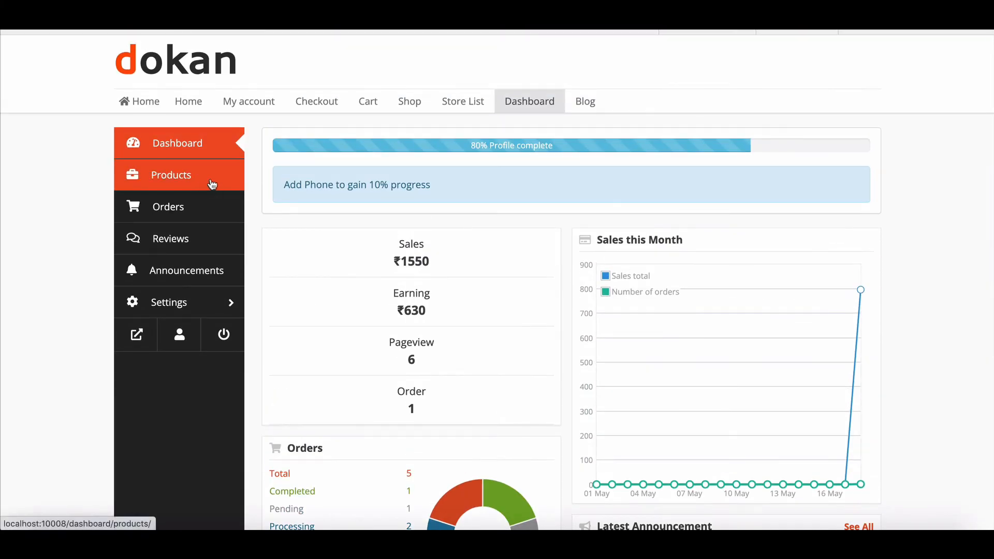
left_click(168, 206)
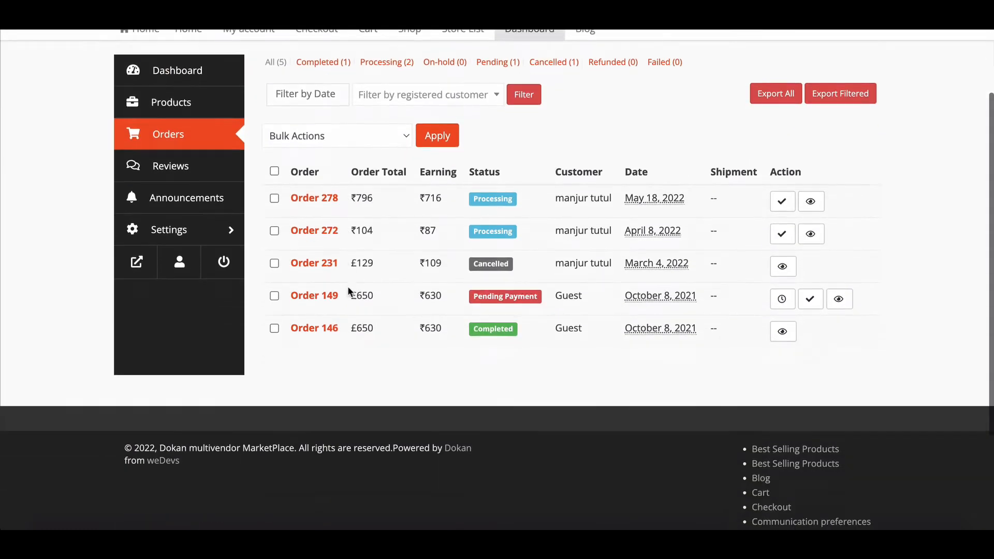
left_click(170, 165)
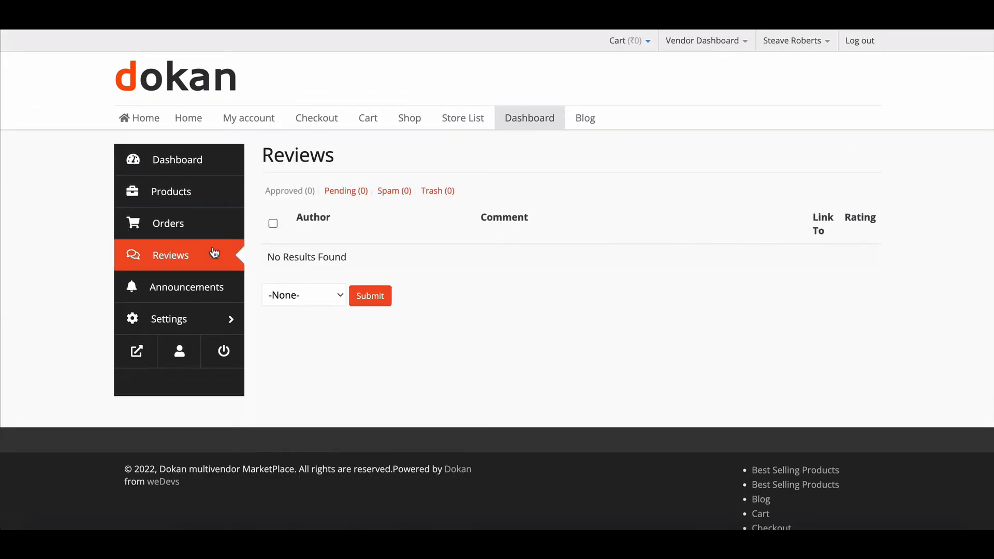
left_click(186, 286)
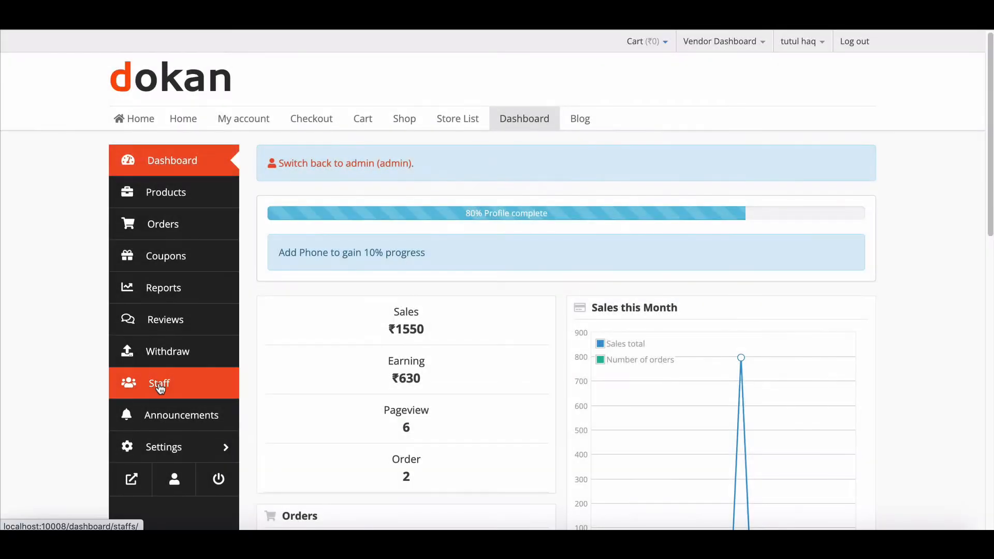
left_click(158, 383)
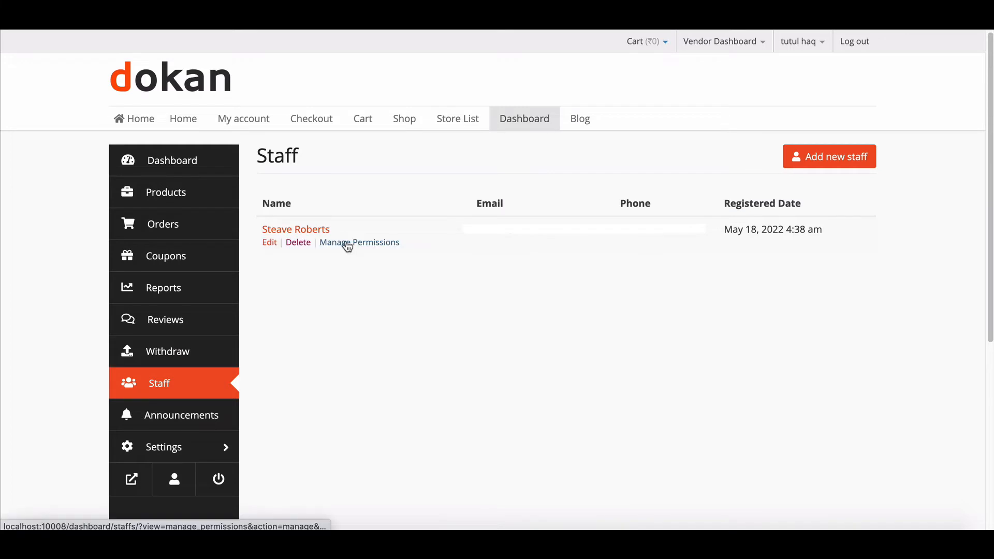
left_click(359, 242)
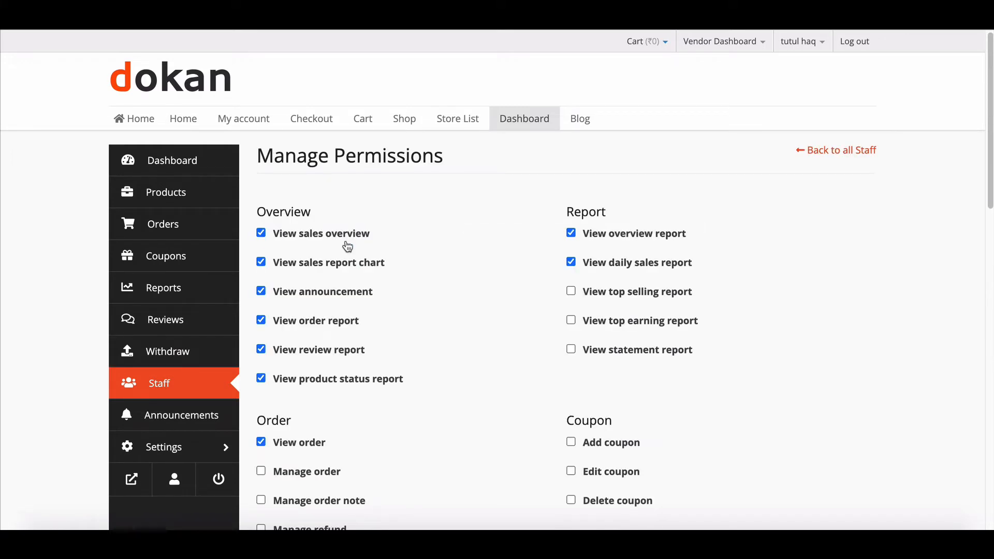
scroll("up", 3)
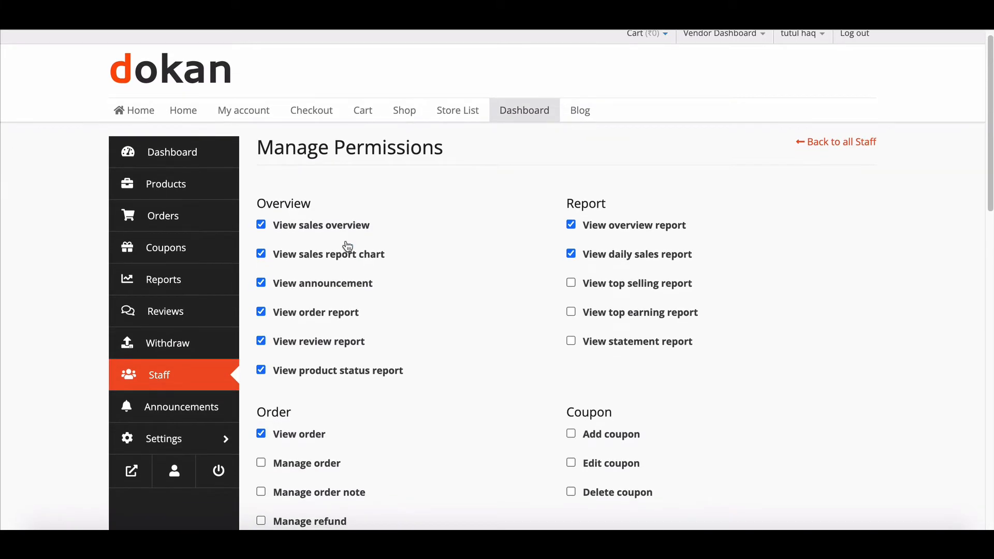
scroll("down", 3)
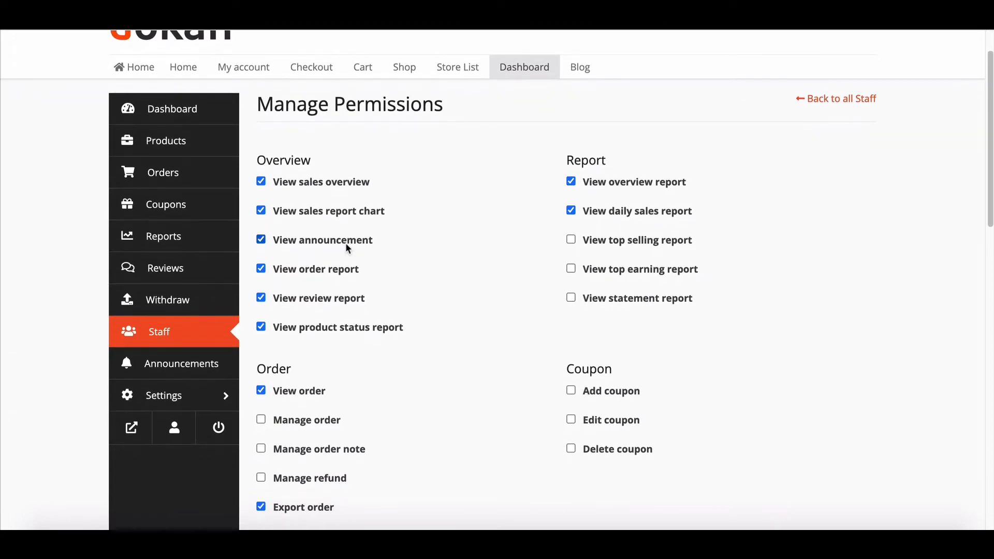
scroll("down", 3)
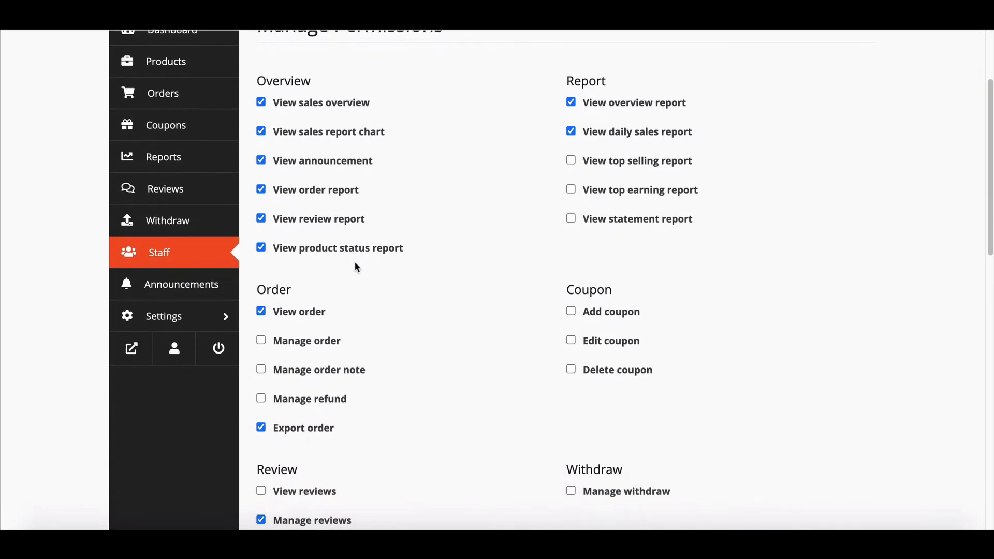
scroll("down", 3)
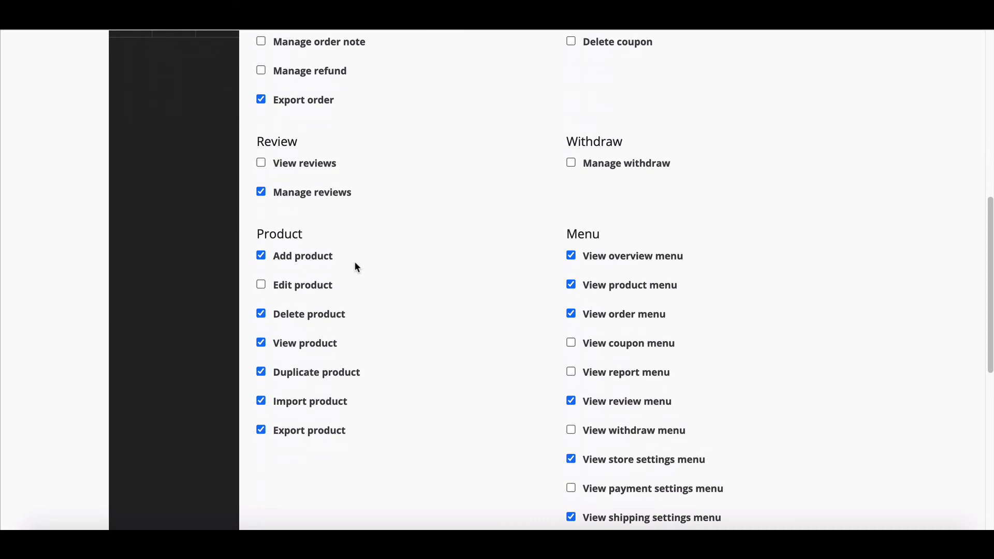
scroll("down", 3)
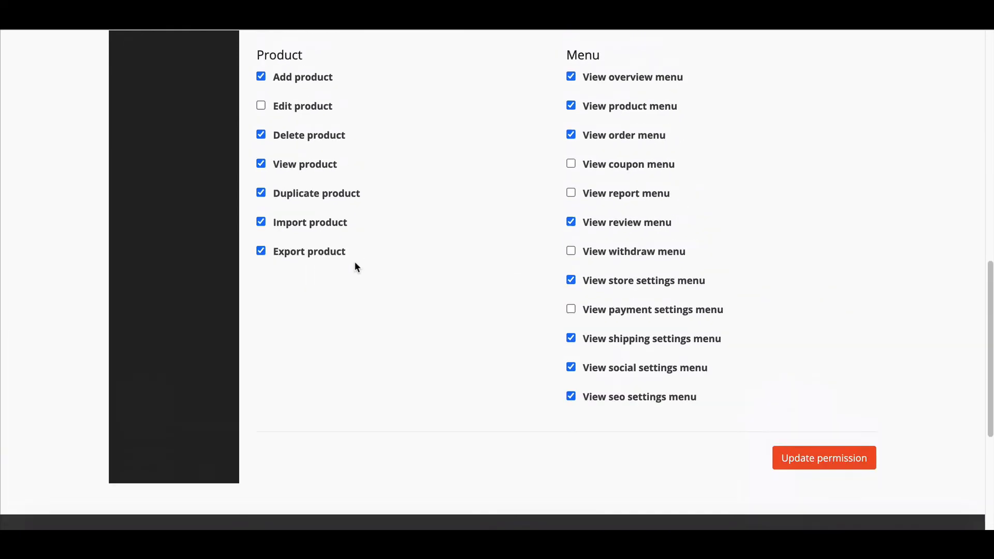
scroll("up", 3)
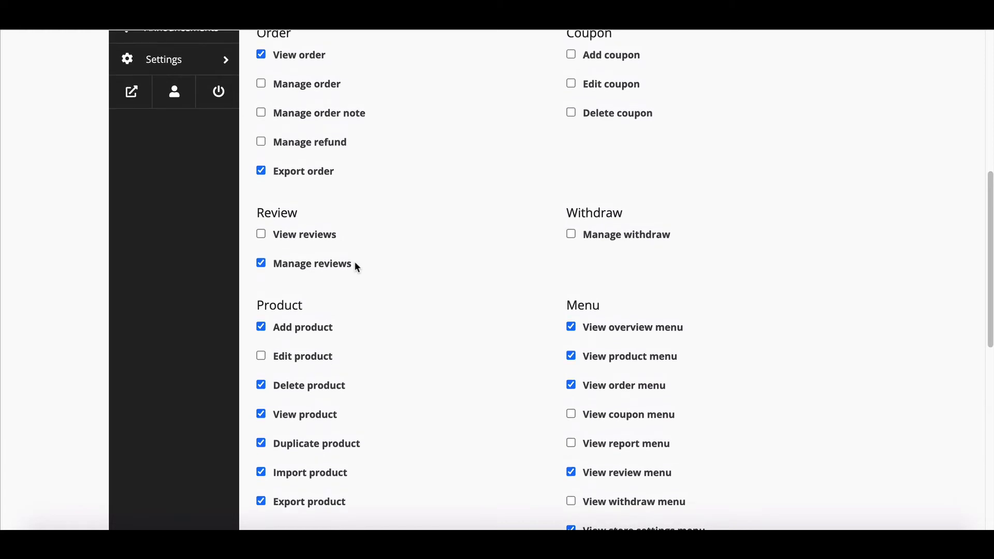
scroll("up", 3)
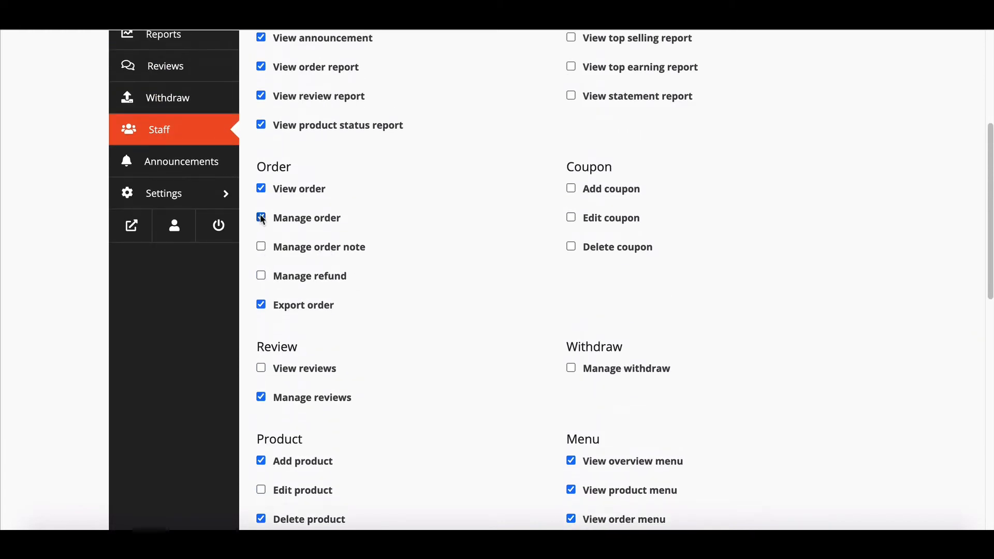
scroll("down", 3)
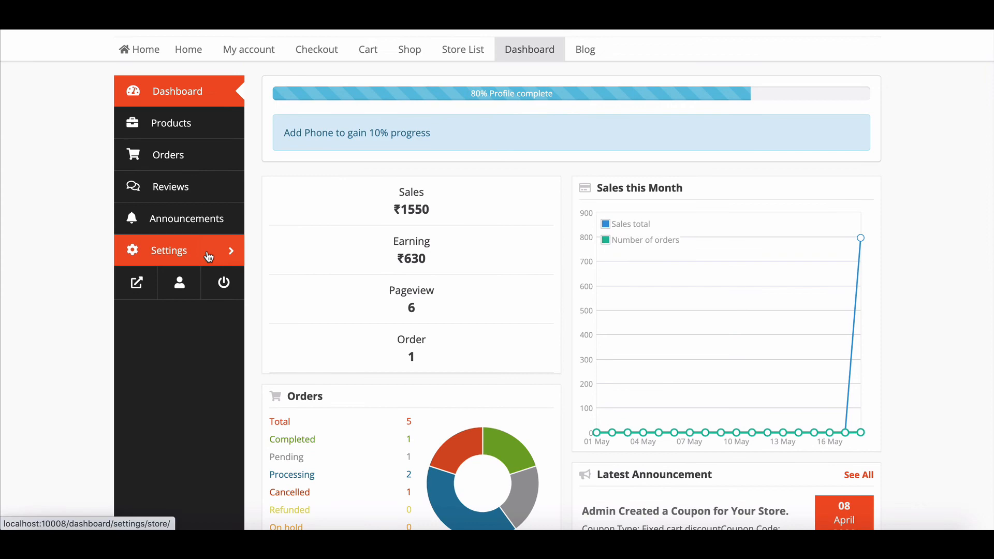
- As the staff user, scroll the dashboard and go to the store's Orders
scroll("down", 3)
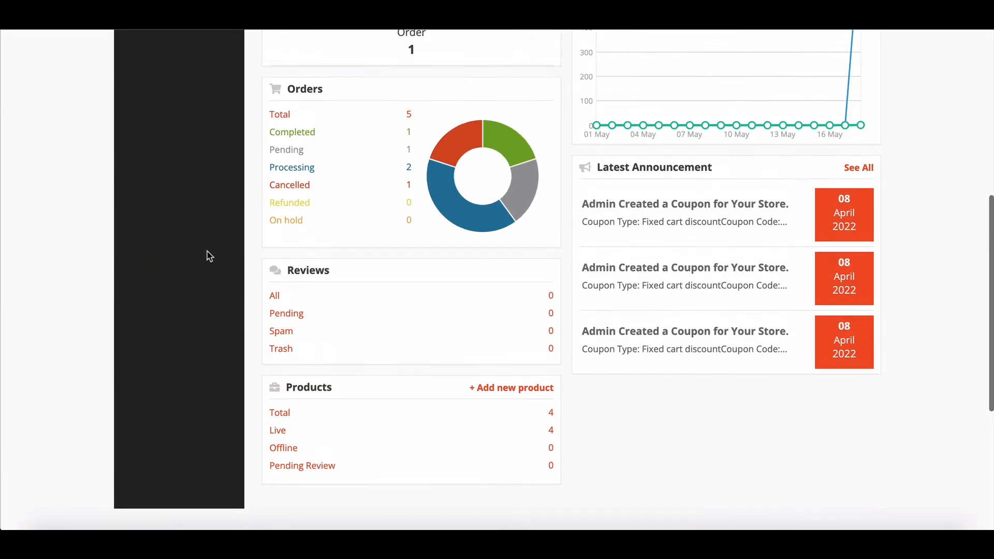
left_click(168, 187)
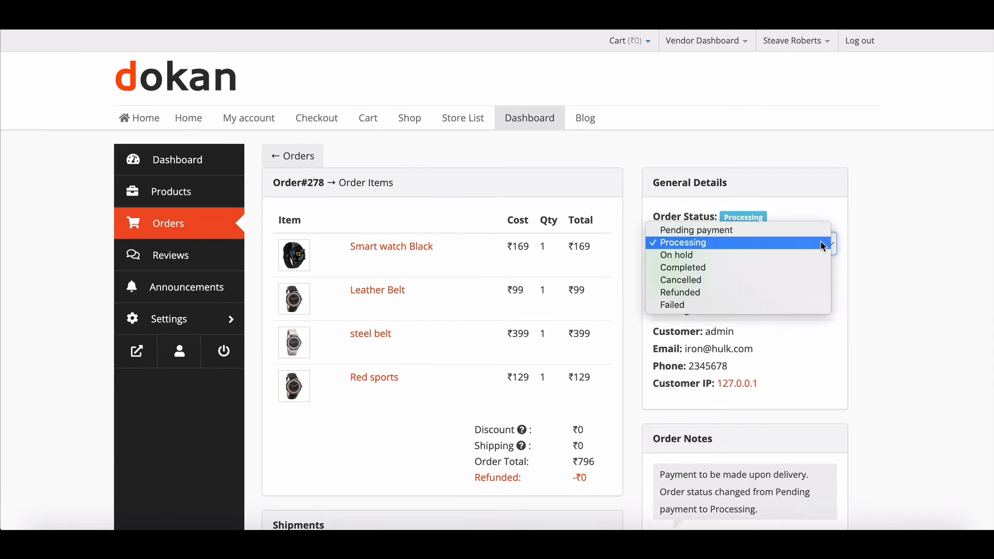
- Mark order #278 as Completed and return to the Orders list
left_click(683, 267)
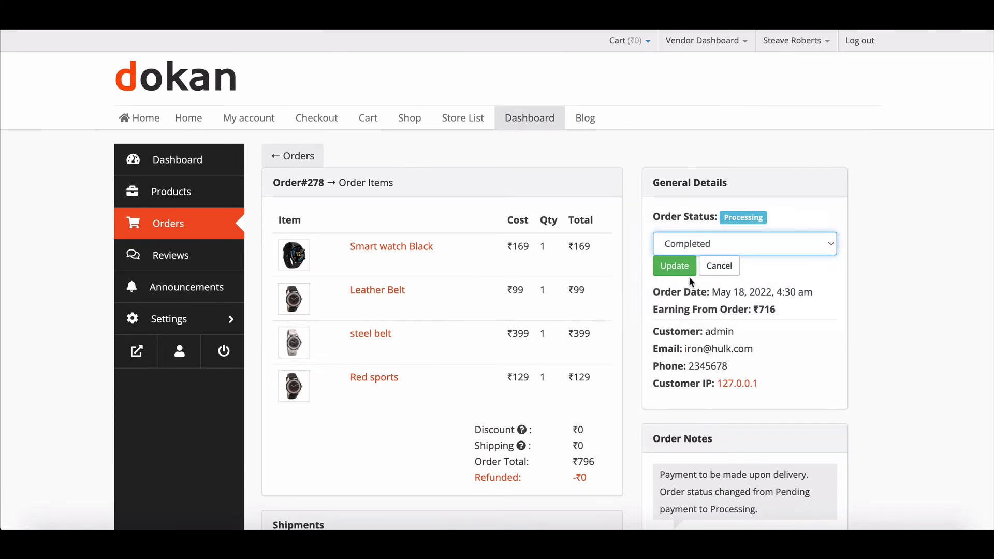
scroll("down", 3)
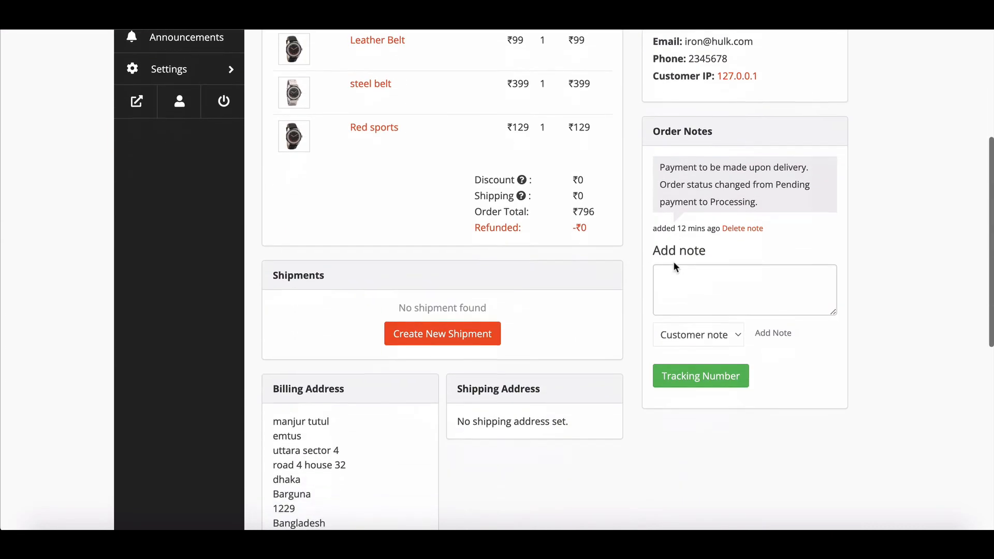
scroll("up", 3)
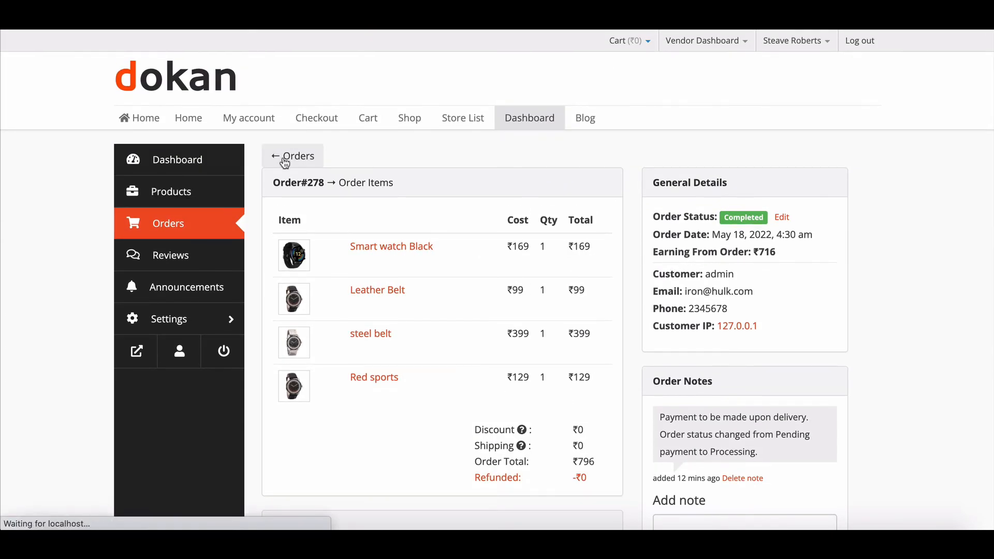
left_click(293, 156)
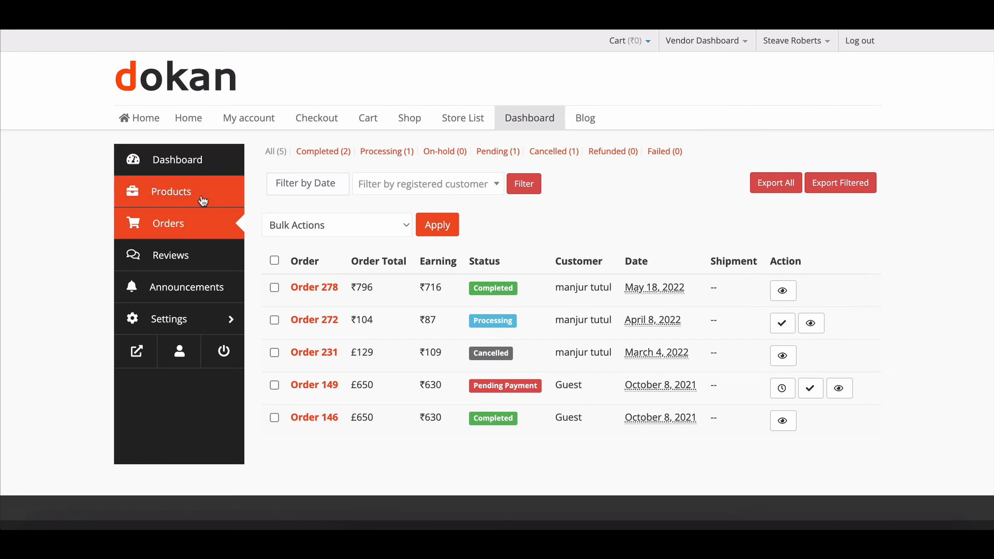
mouse_move(201, 193)
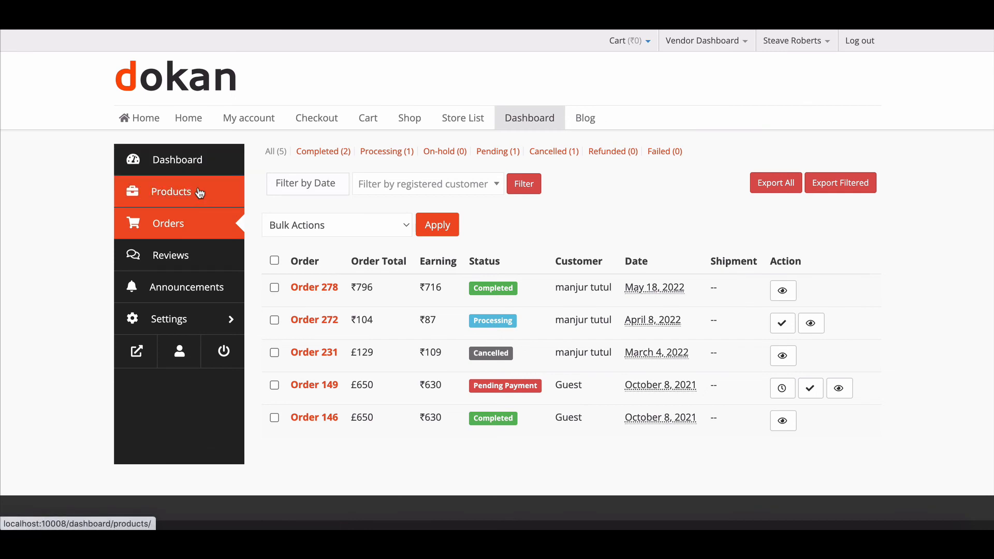
mouse_move(177, 159)
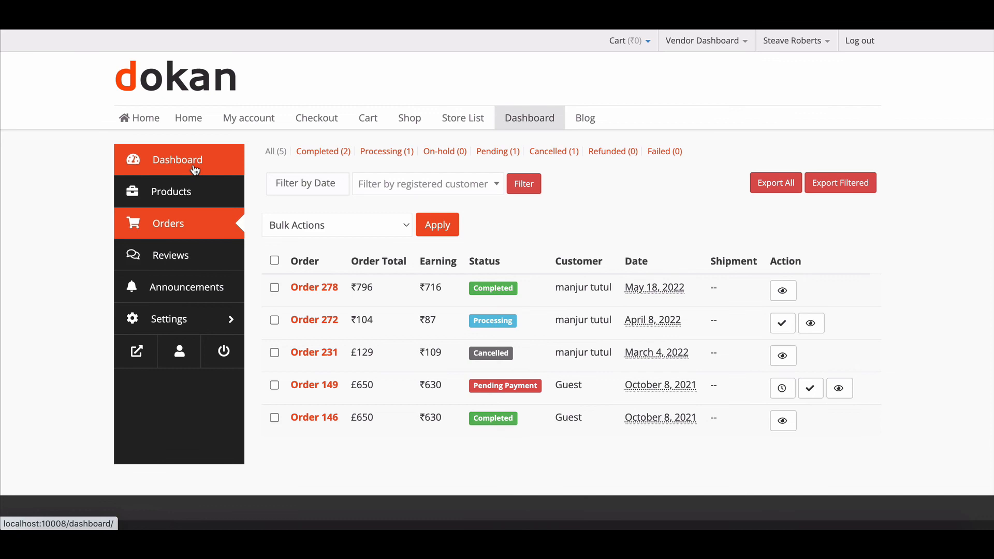
mouse_move(171, 191)
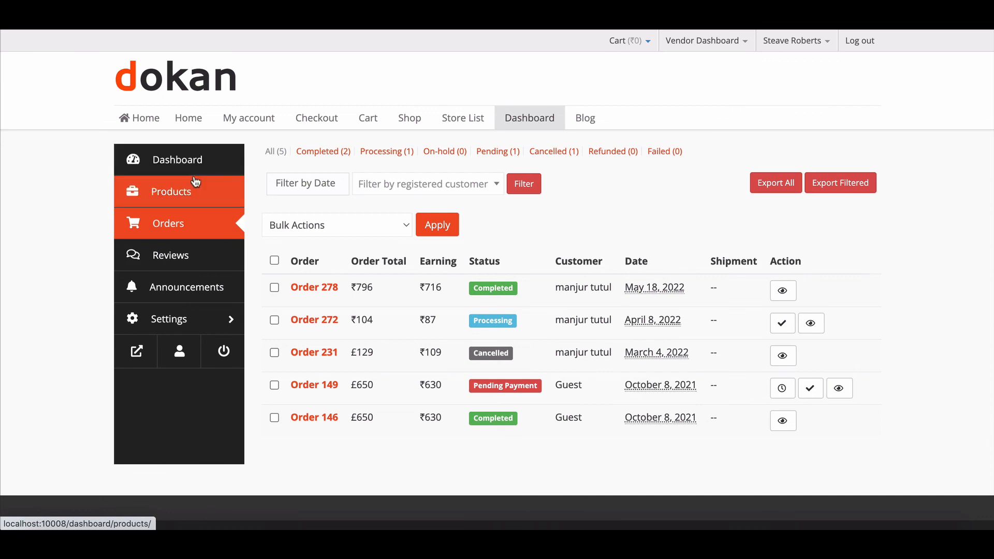